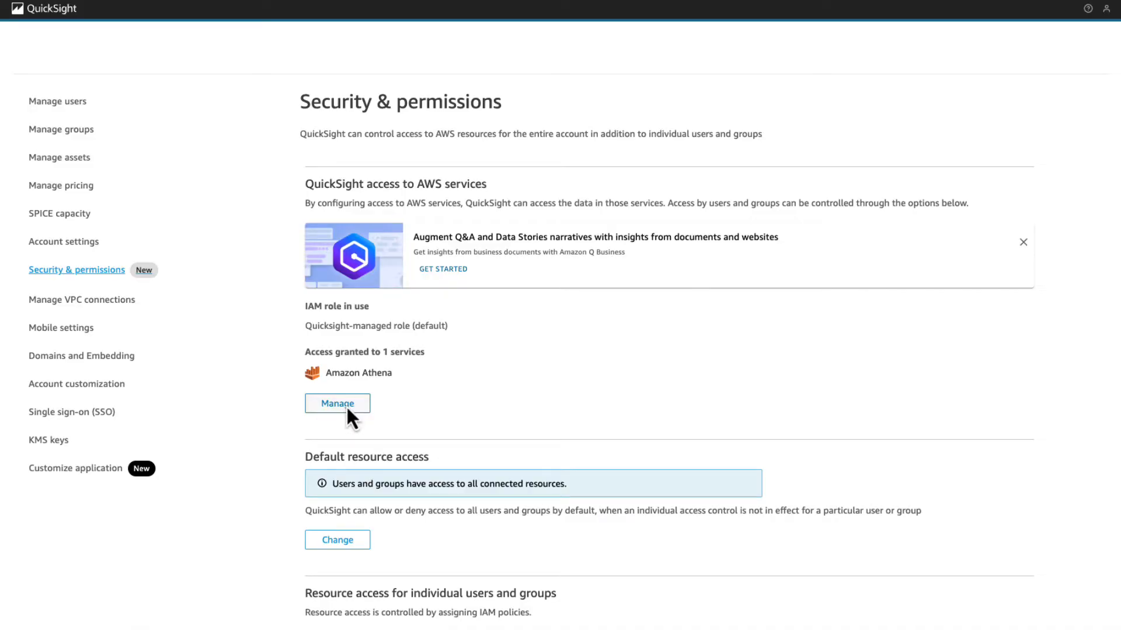
# - Link the QBusinessApplication_HR Amazon Q Business application to QuickSight's AWS service access
pyautogui.click(337, 403)
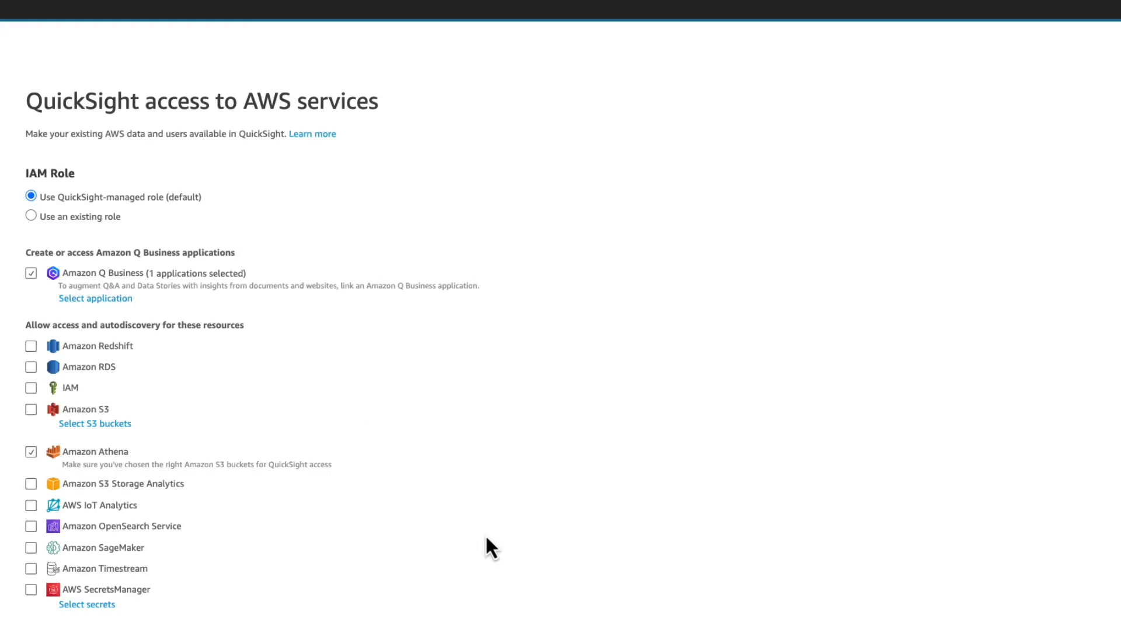
pyautogui.click(95, 299)
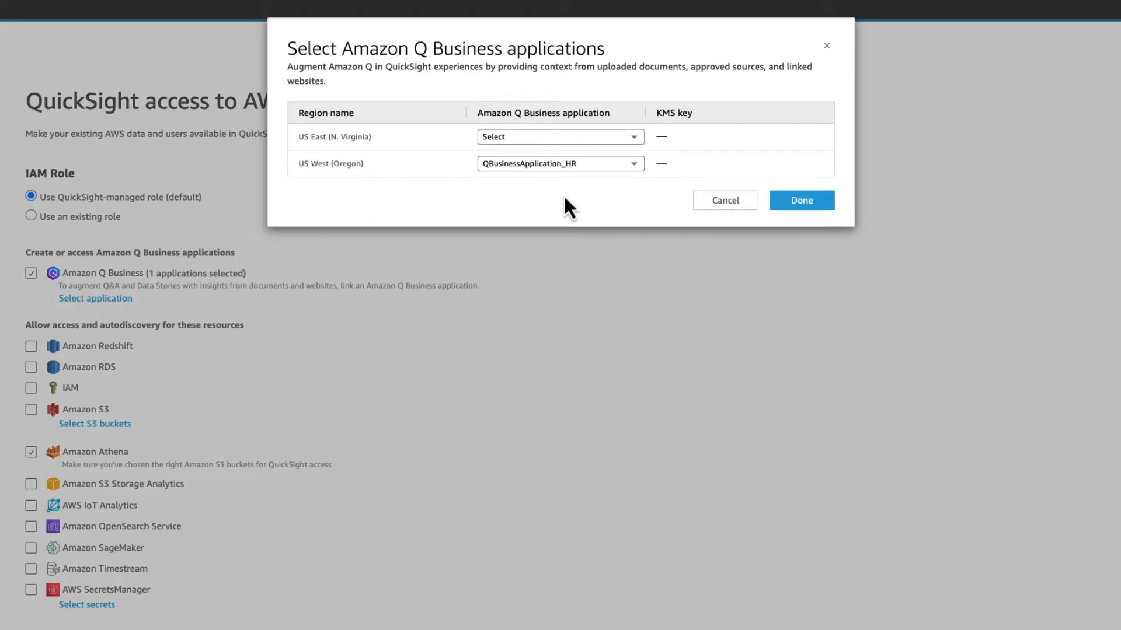
pyautogui.click(560, 163)
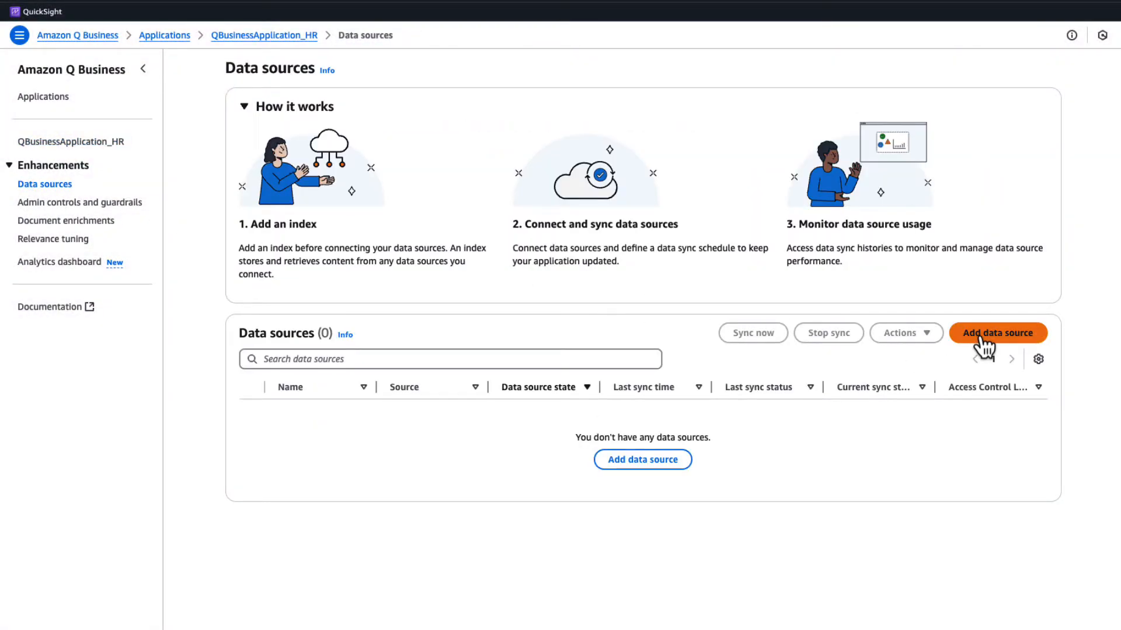
# - Browse the connector list under Add data source for the HR application
pyautogui.click(998, 333)
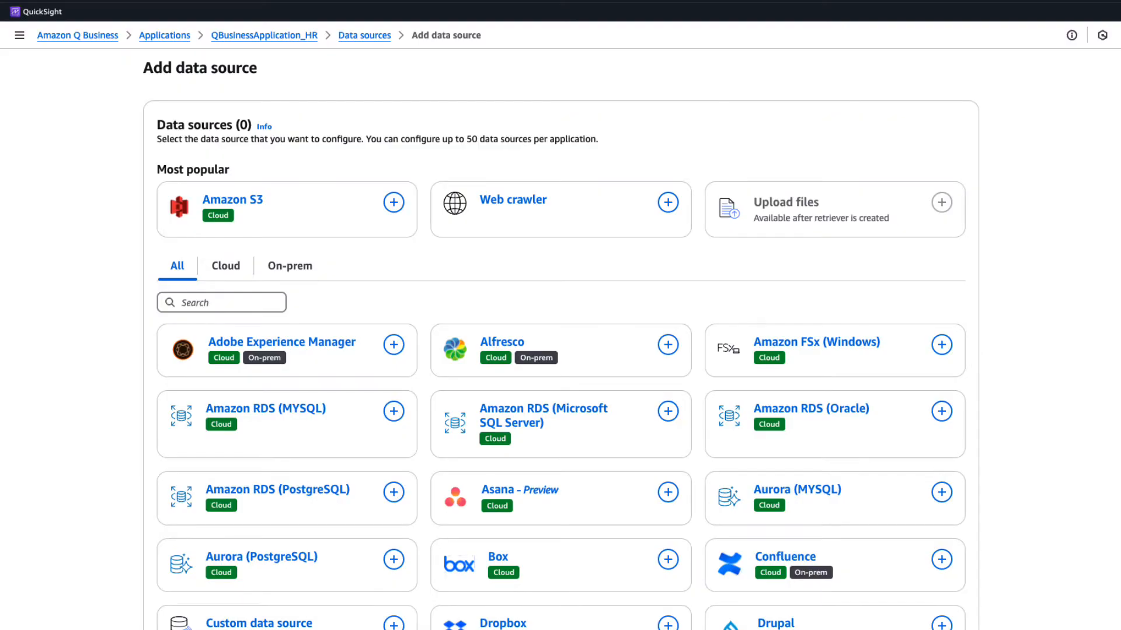
pyautogui.scroll(-3)
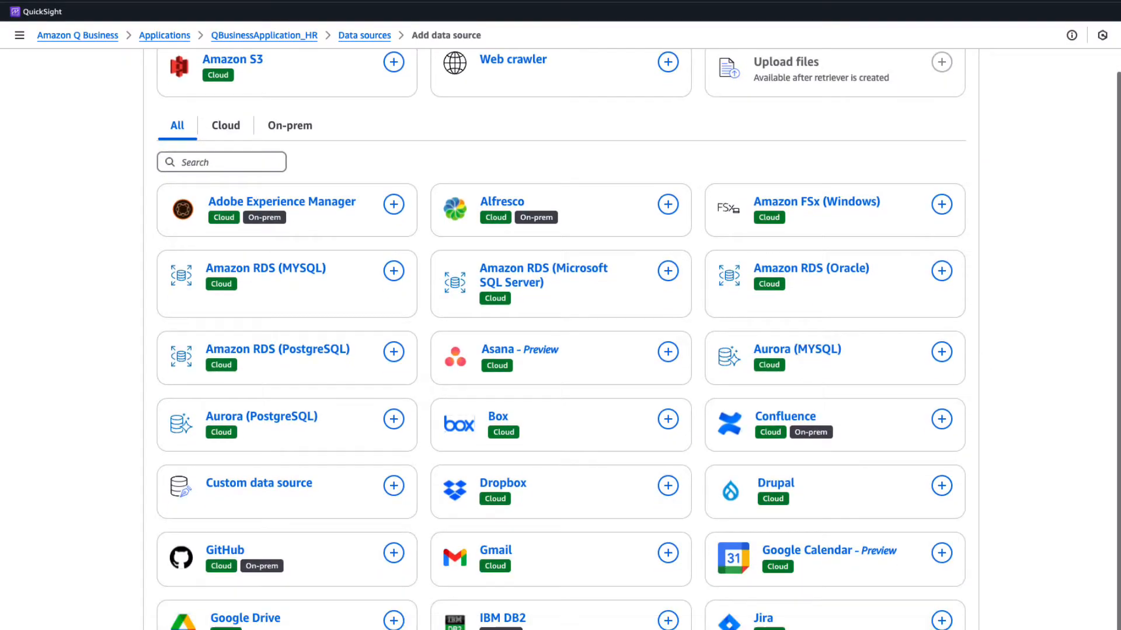
pyautogui.scroll(-3)
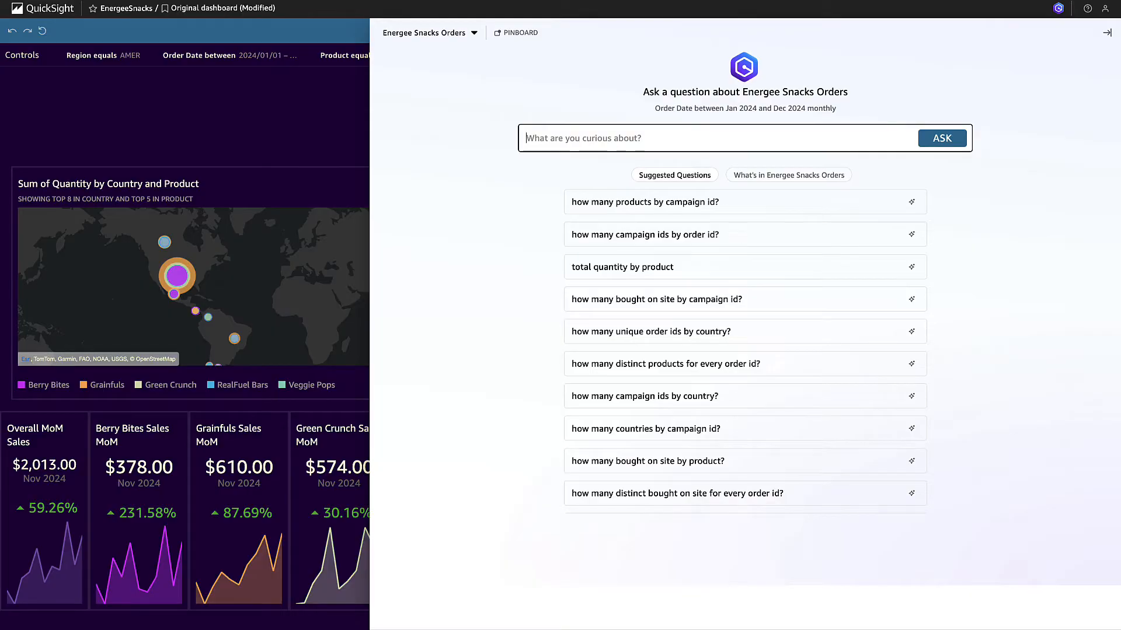
# - Ask Q about customer opinions of top AMER products and expand the Q Business insights
pyautogui.write('What did customers think about the best performing pro')
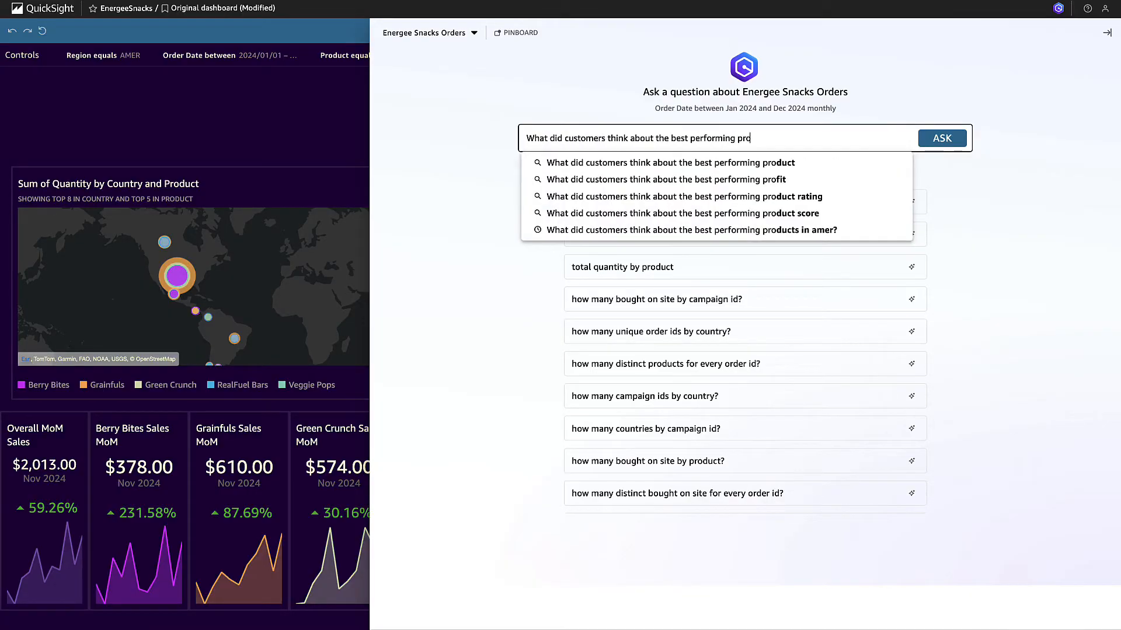
pyautogui.click(691, 230)
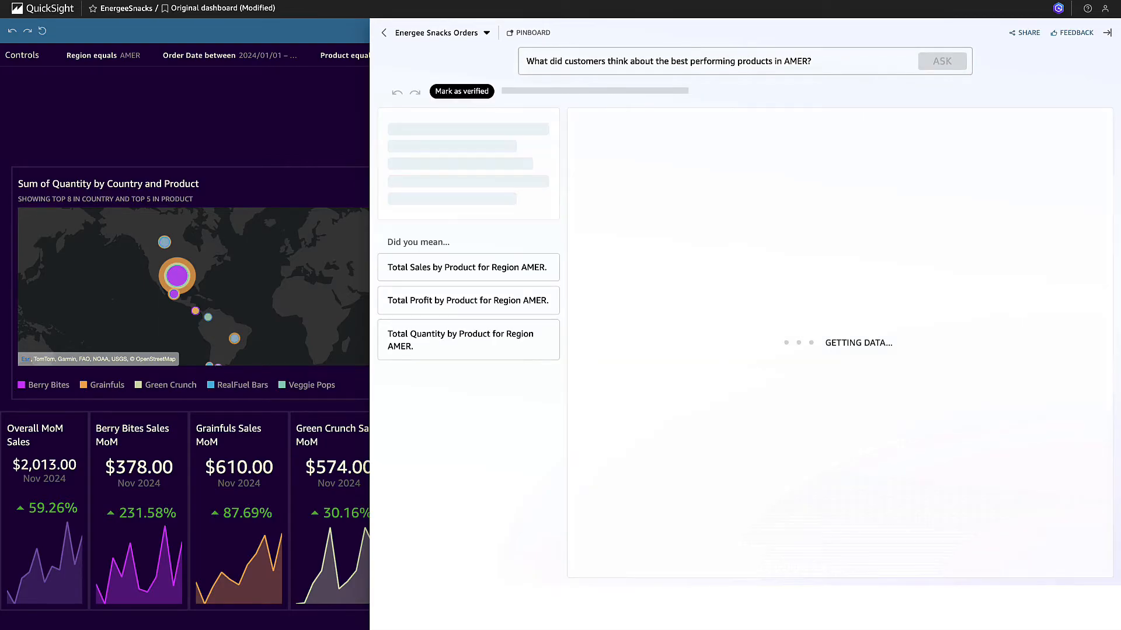
pyautogui.click(942, 61)
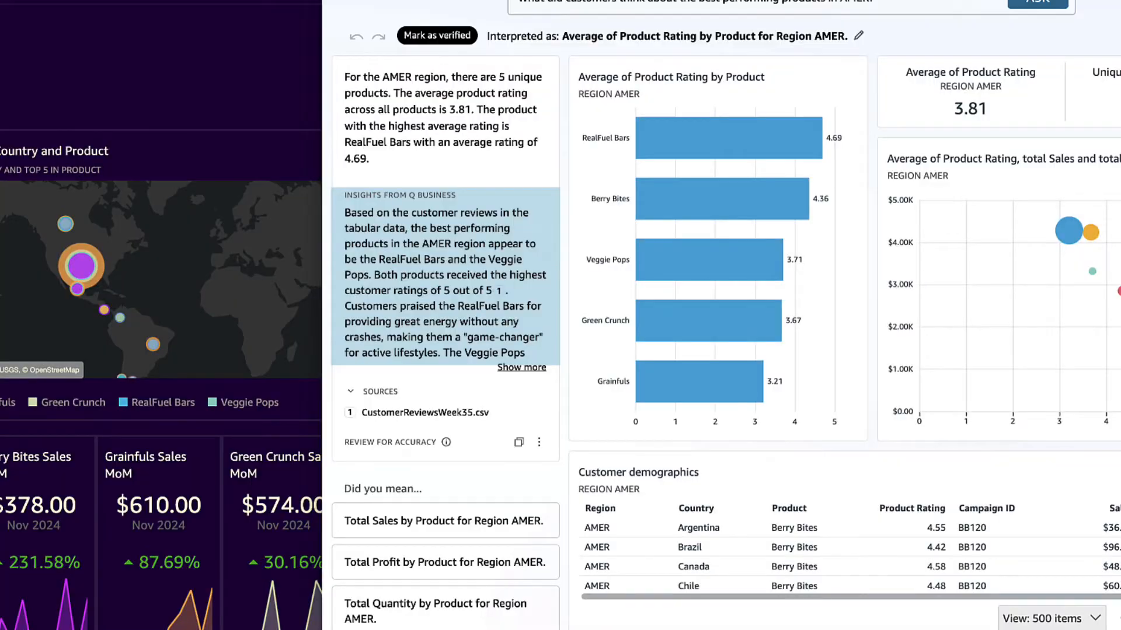
pyautogui.moveTo(521, 367)
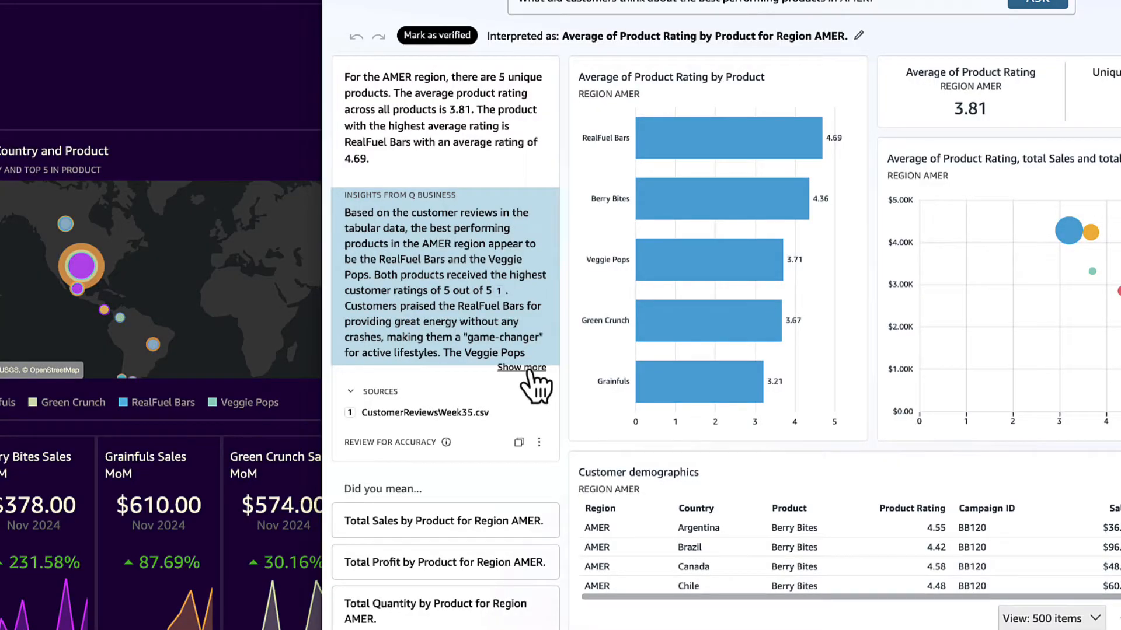
pyautogui.click(521, 367)
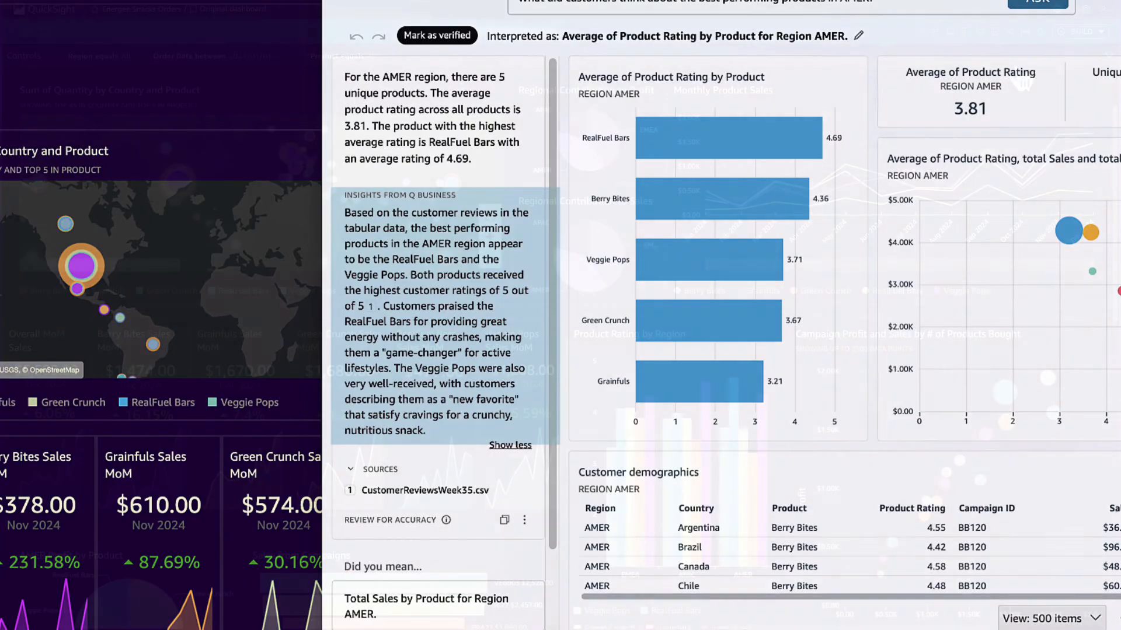
# - Build the 'Growth Strategy for AMER Region' data story from dashboard visuals and documents
pyautogui.click(1082, 31)
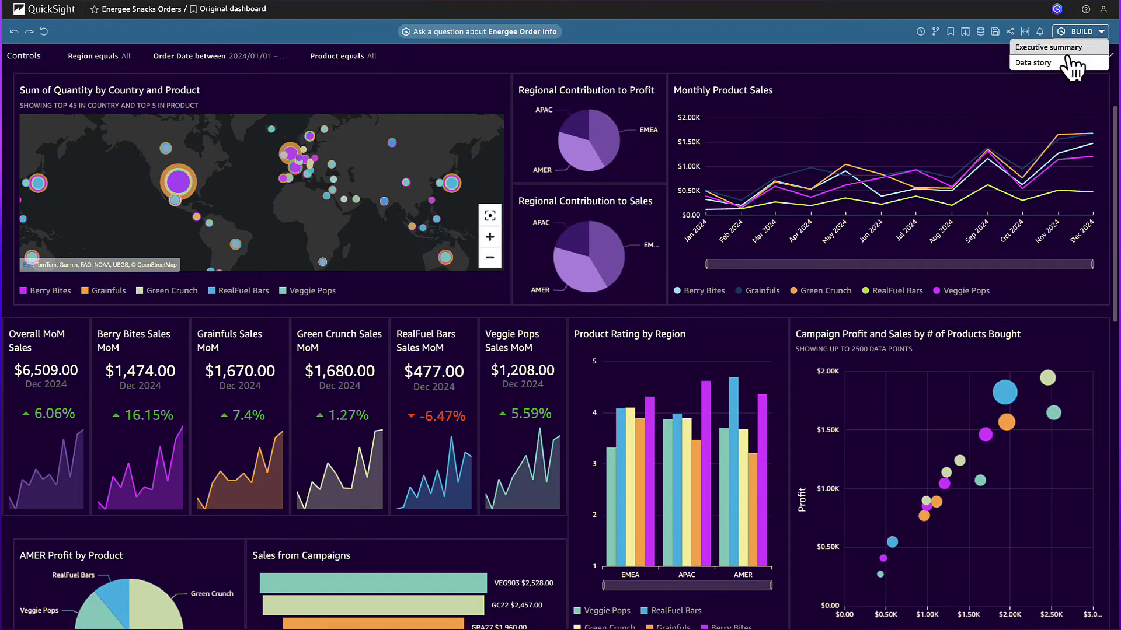
pyautogui.click(1047, 47)
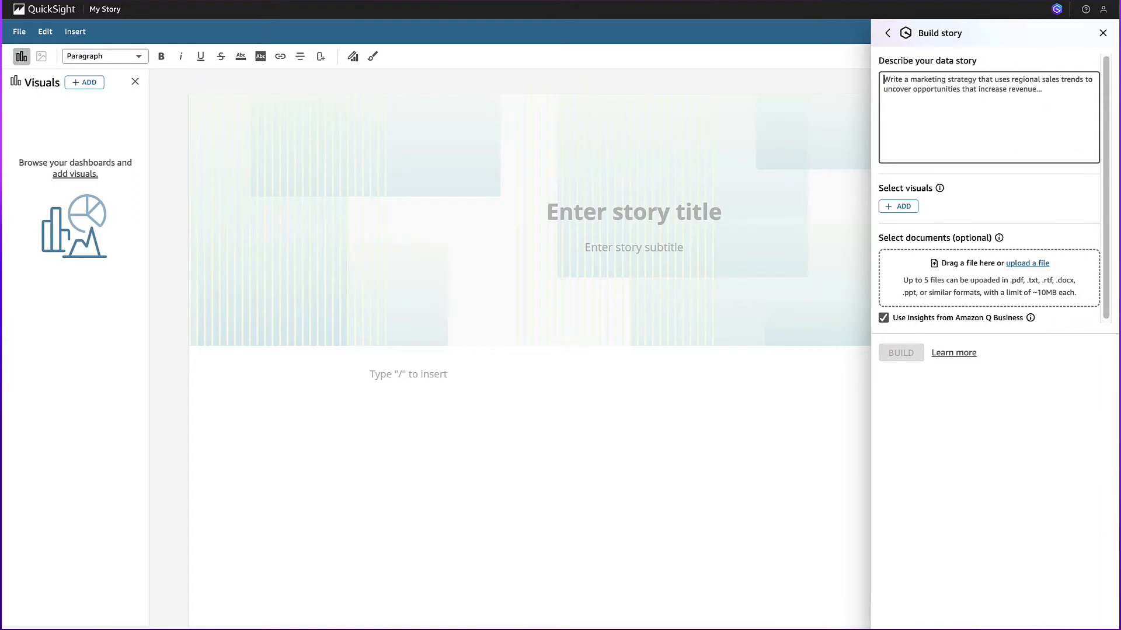
pyautogui.click(898, 206)
pyautogui.write('Write a growth strategy focused on the AMER region product sales using both the incentive program from our sales team and the marketing campaign performance sent by our marketing team.')
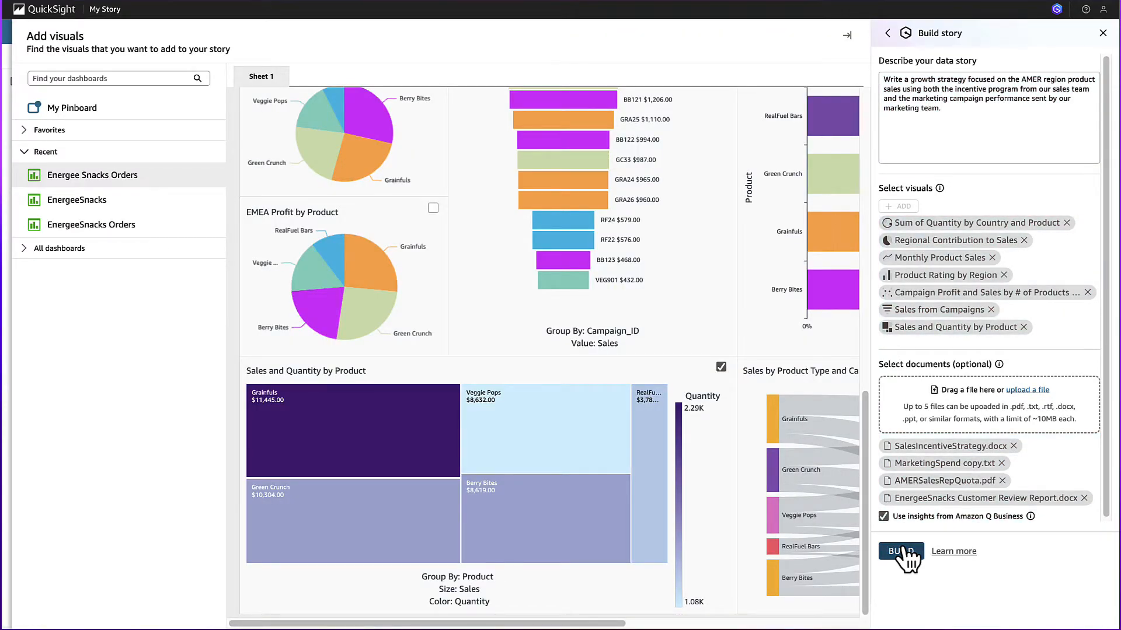
pyautogui.click(901, 552)
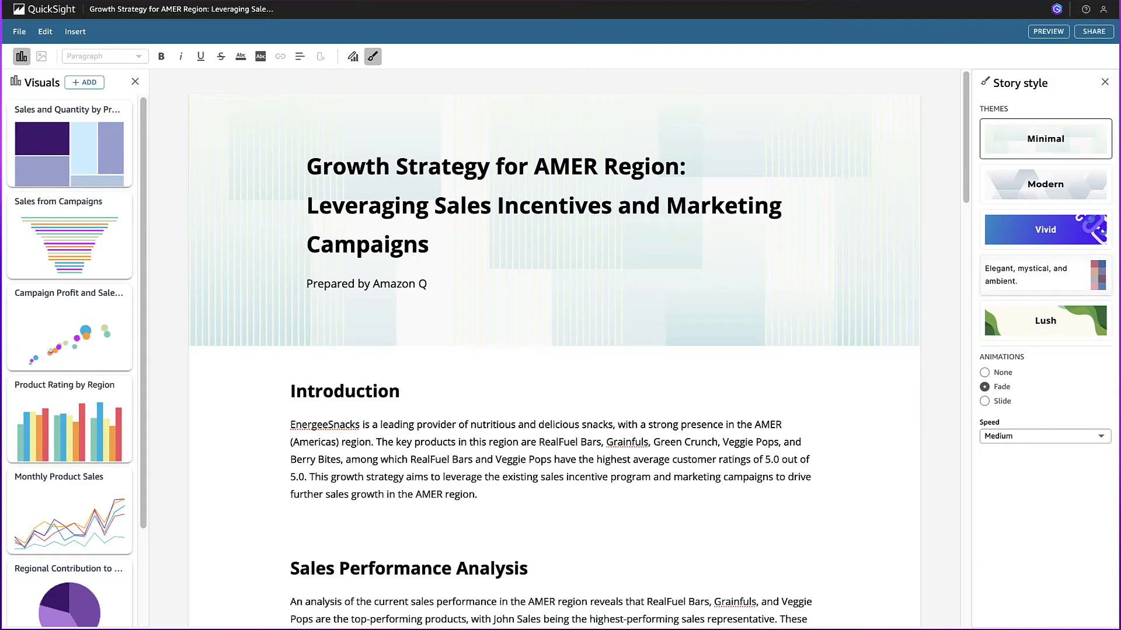
# - Apply the Dusk theme and scroll through the story through to its conclusion
pyautogui.click(1046, 274)
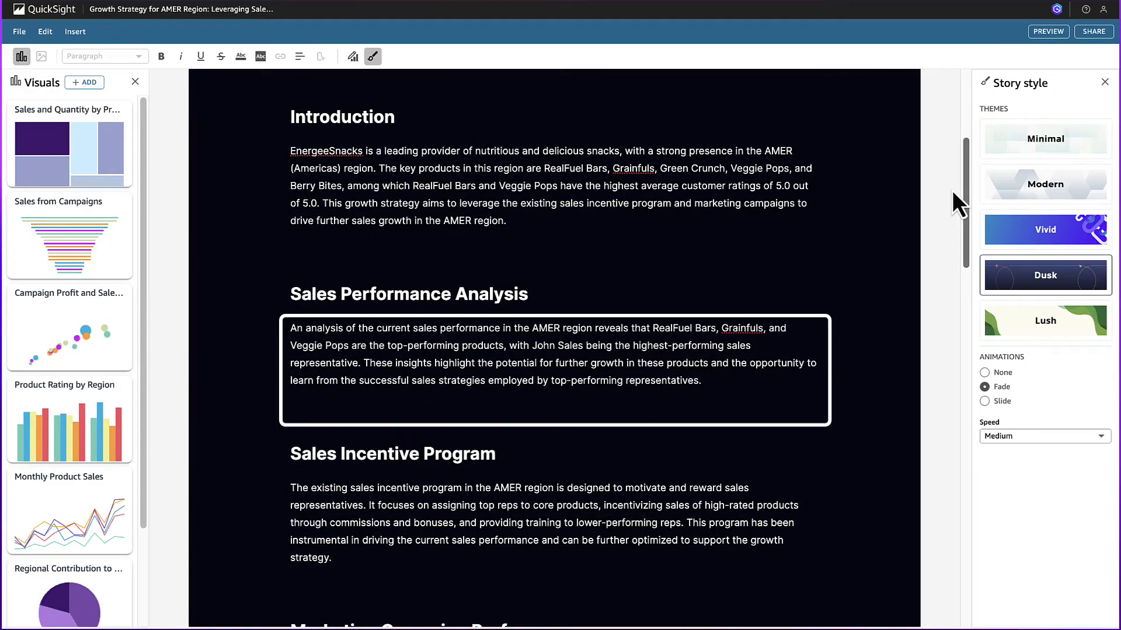
pyautogui.scroll(-3)
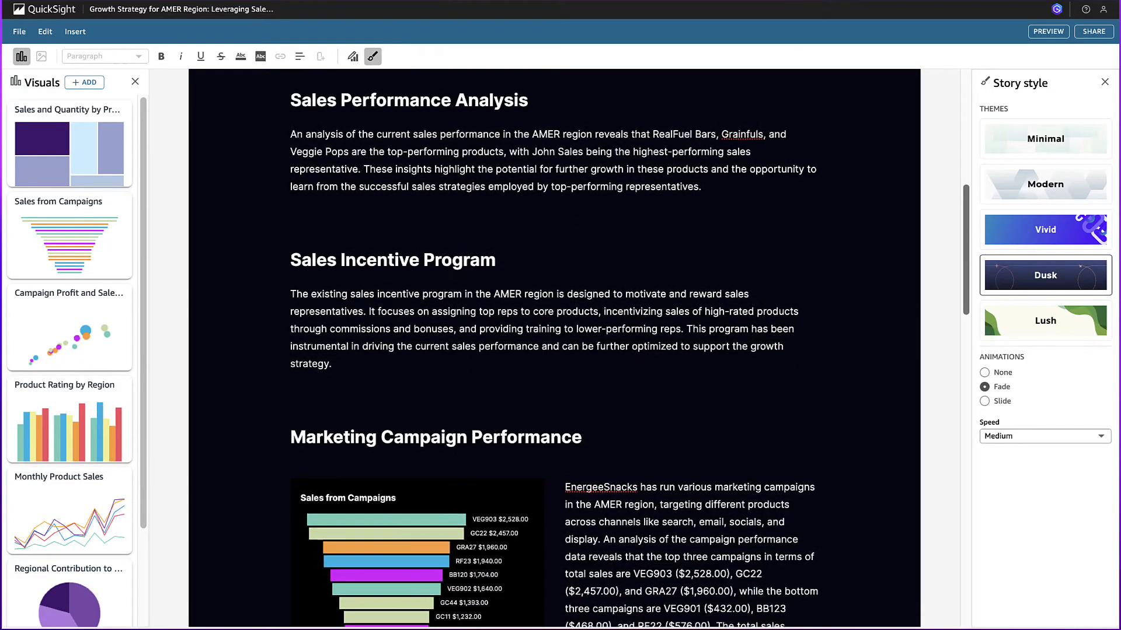
pyautogui.scroll(-3)
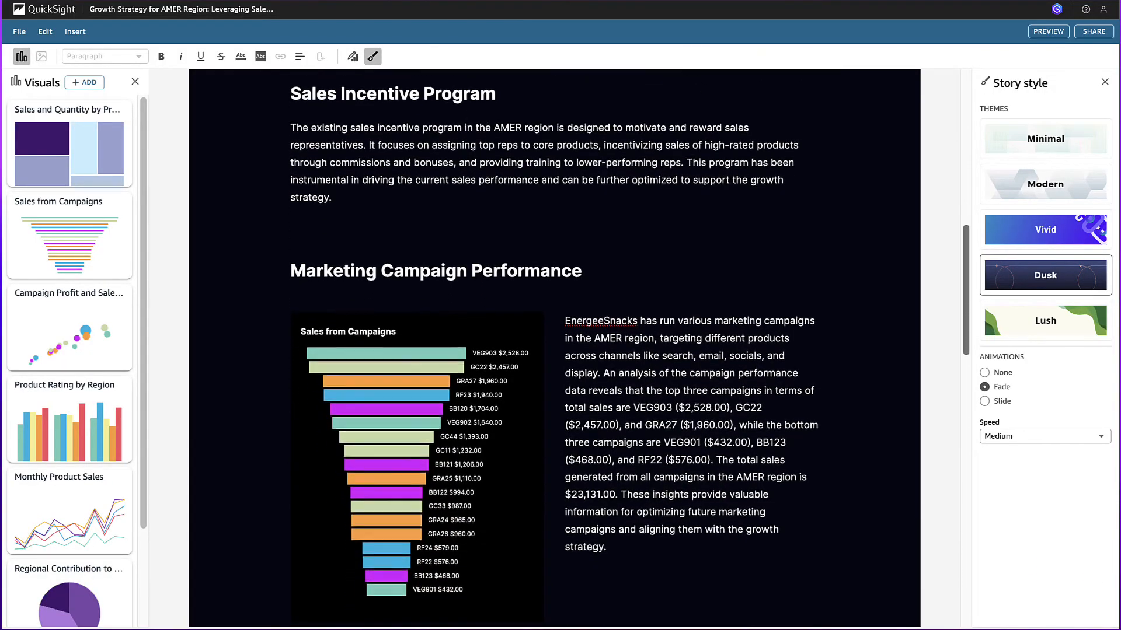
pyautogui.click(535, 154)
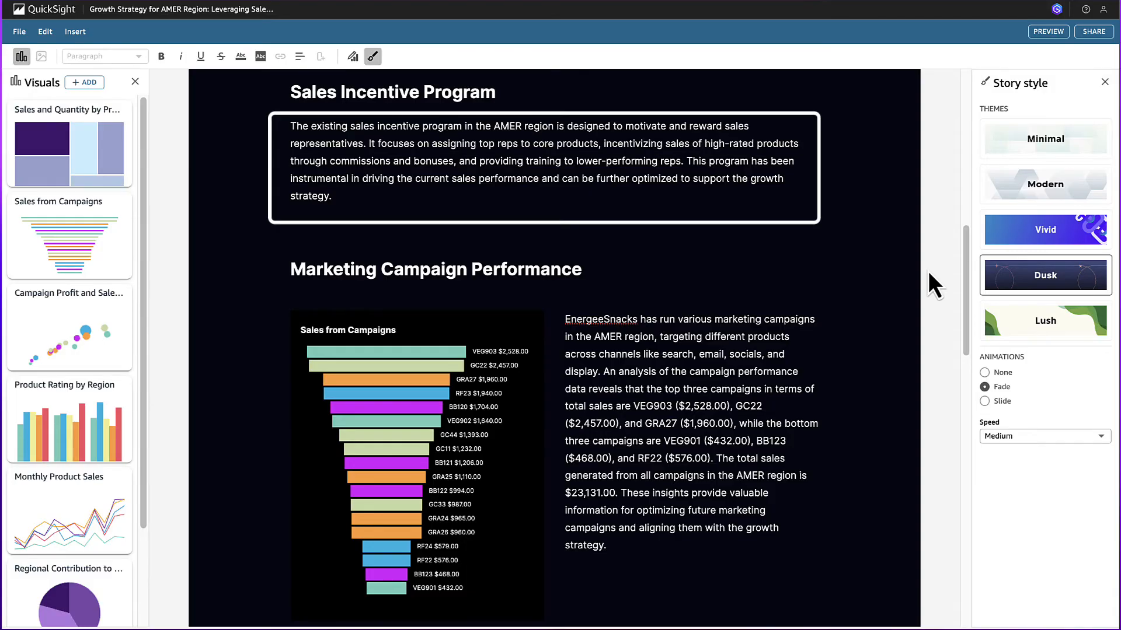
pyautogui.scroll(-3)
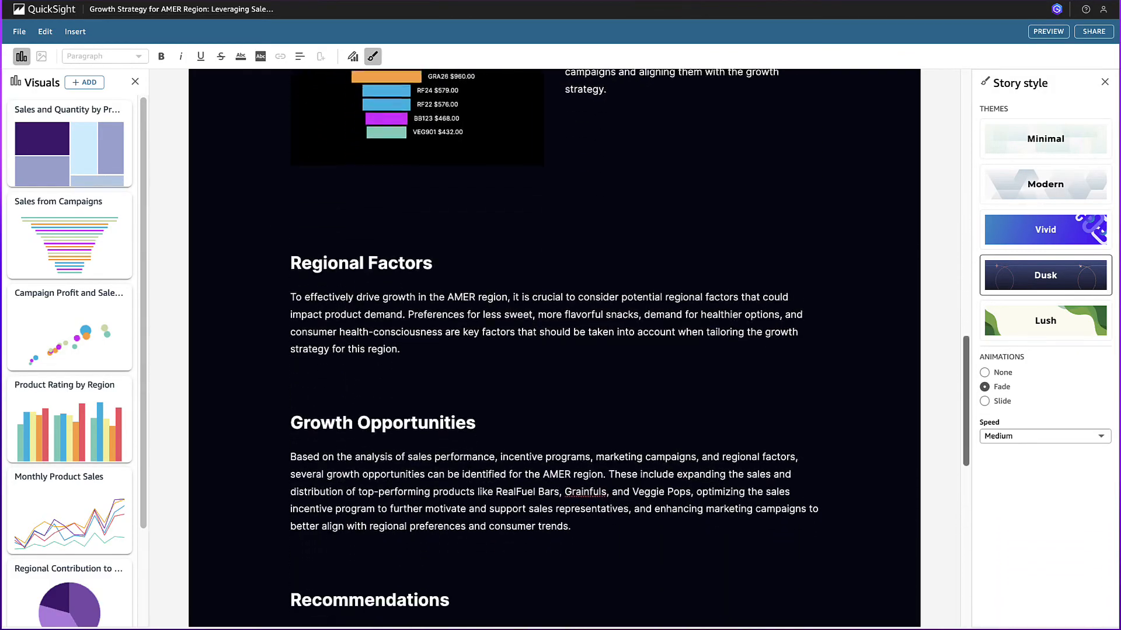
pyautogui.scroll(-3)
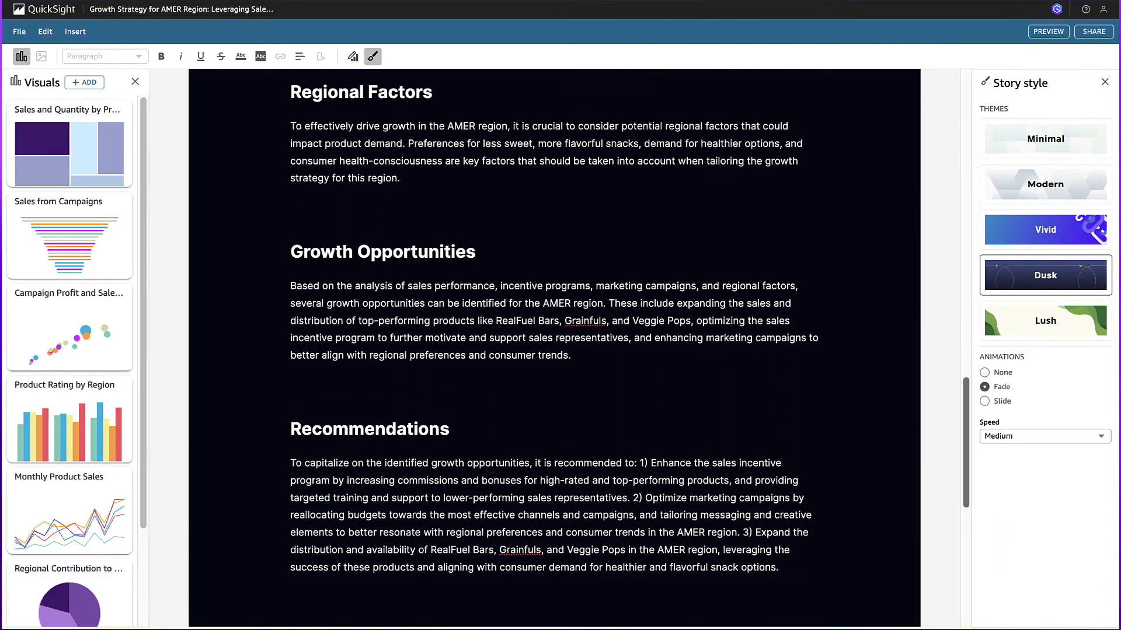
pyautogui.scroll(-3)
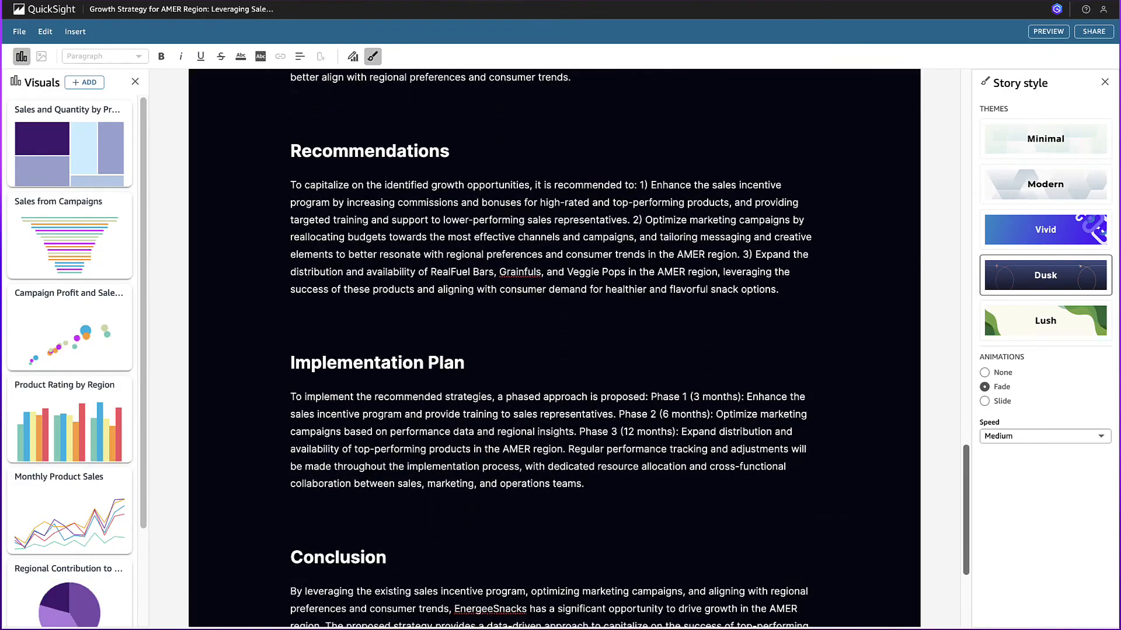
pyautogui.scroll(-3)
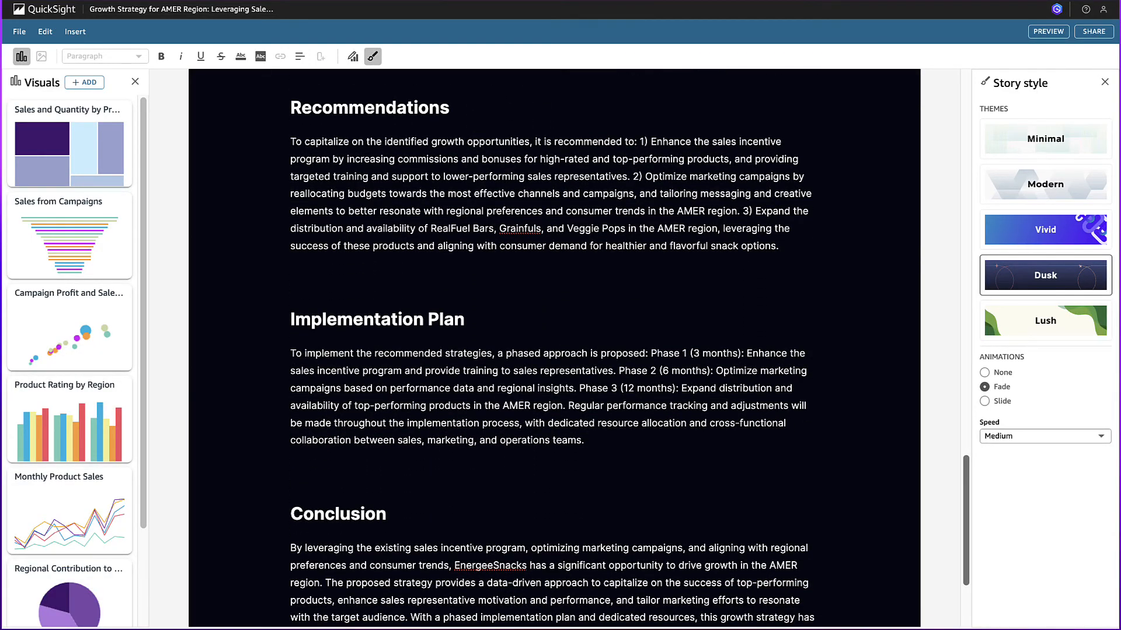